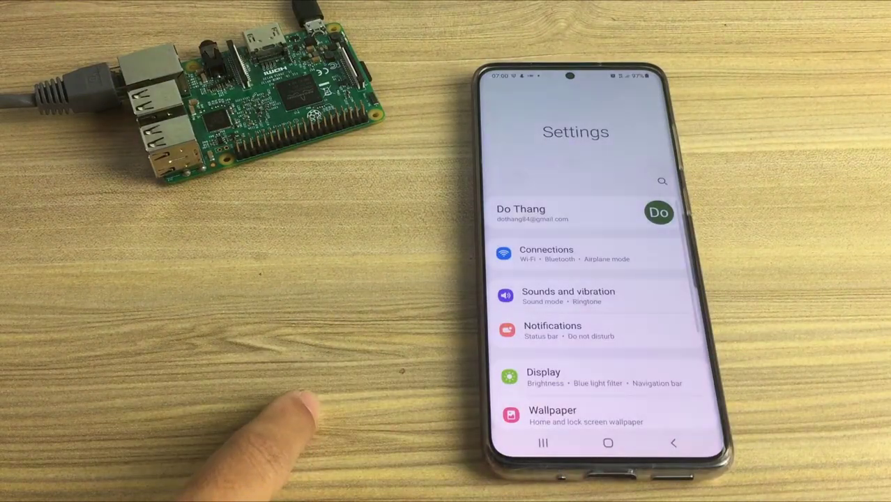
Connect the phone to the 'Raspberry Pi' network from the Connections Wi-Fi list.
click(546, 258)
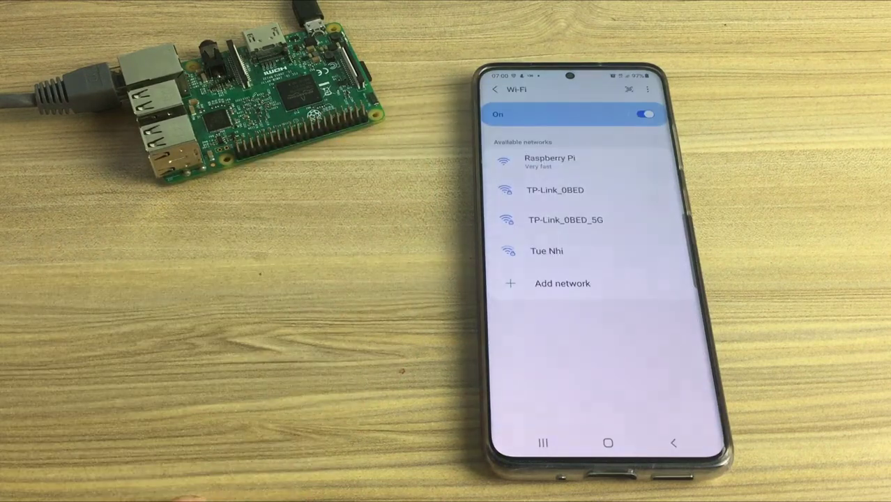
click(549, 161)
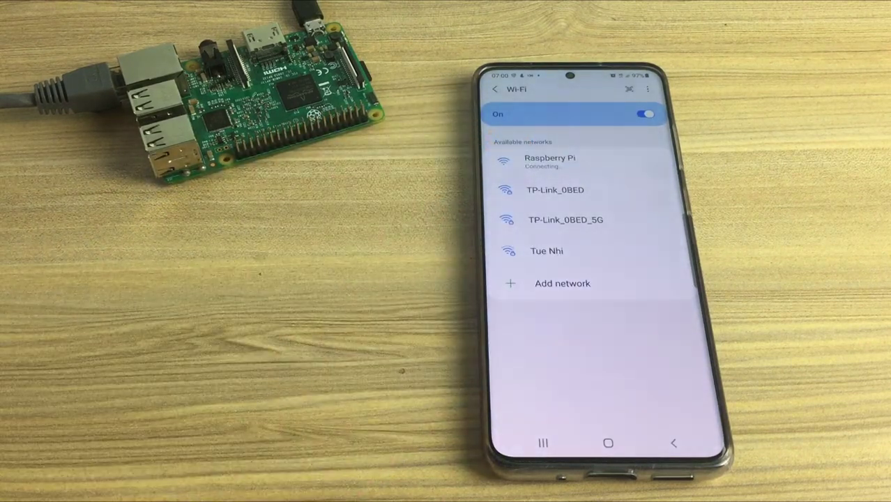